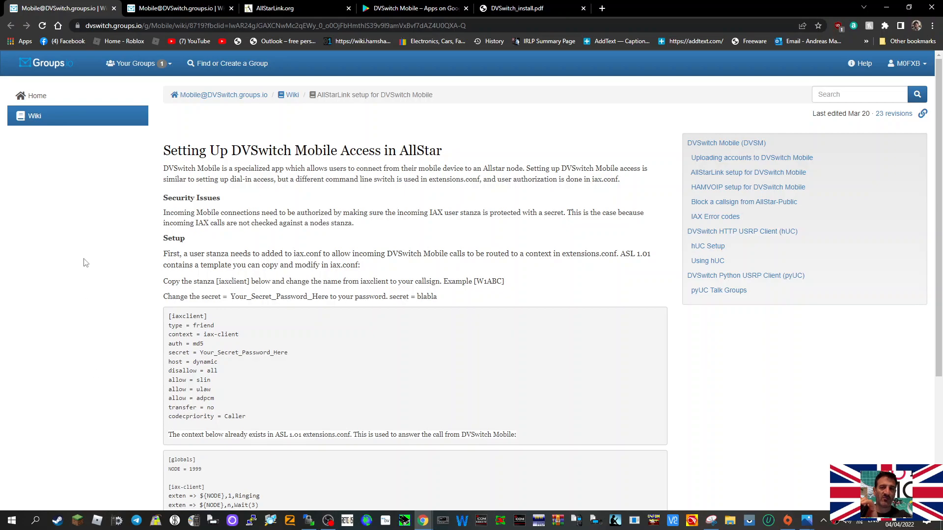
Bring up a new tab with Google image results for 'dvswitch images' and enlarge the DVSwitch Mobile dialer screenshot
left_click(412, 8)
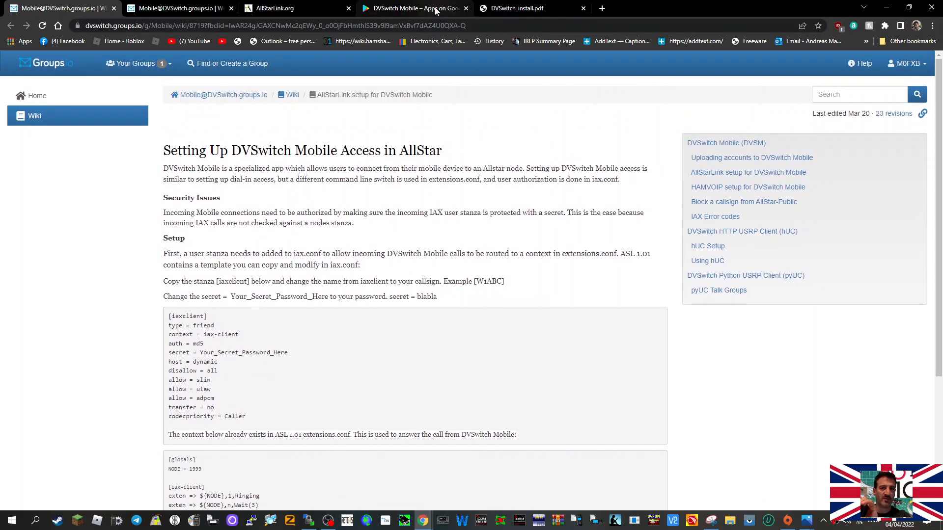
left_click(415, 8)
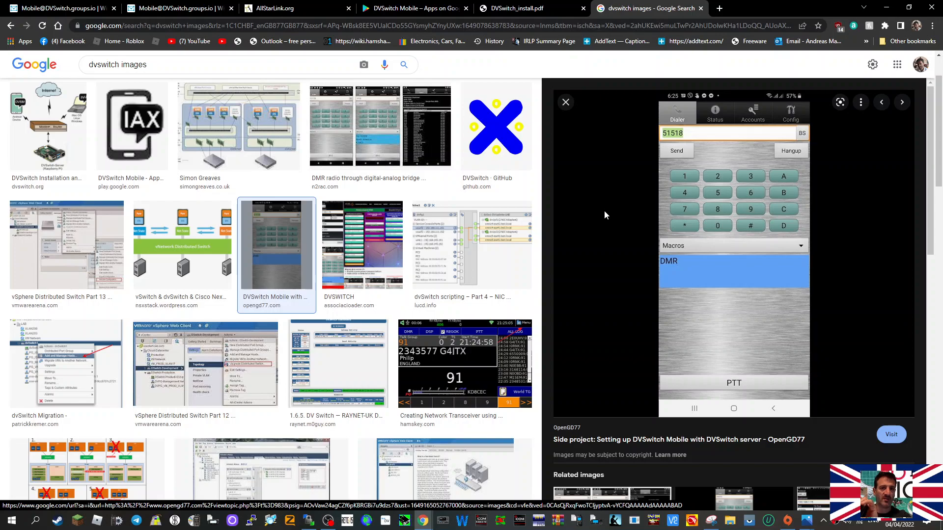
mouse_move(597, 201)
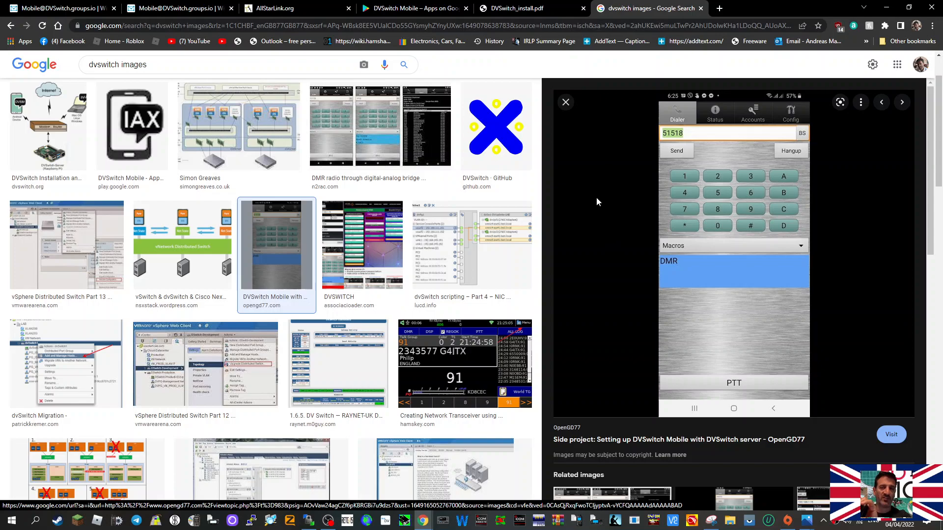
mouse_move(609, 206)
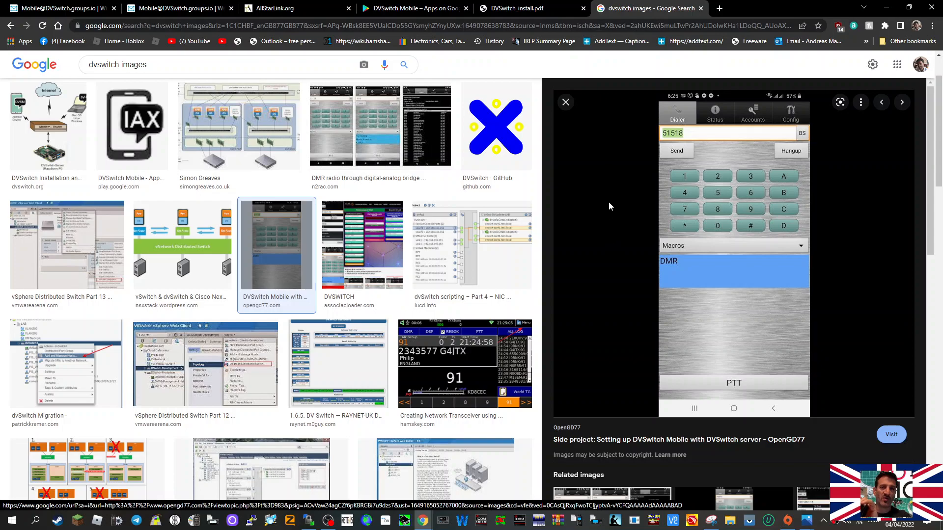
Return to the AllStarLink setup wiki page and move down to the node configuration section
left_click(57, 8)
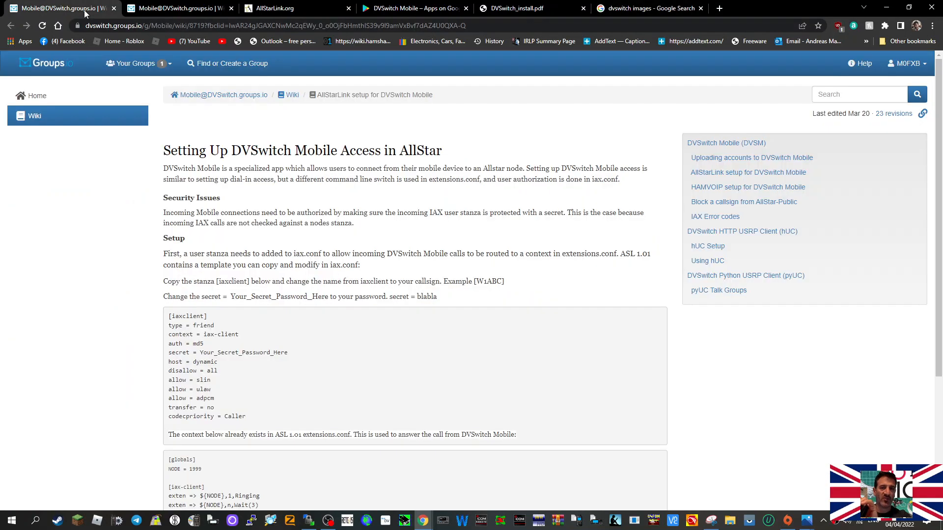
scroll("down", 3)
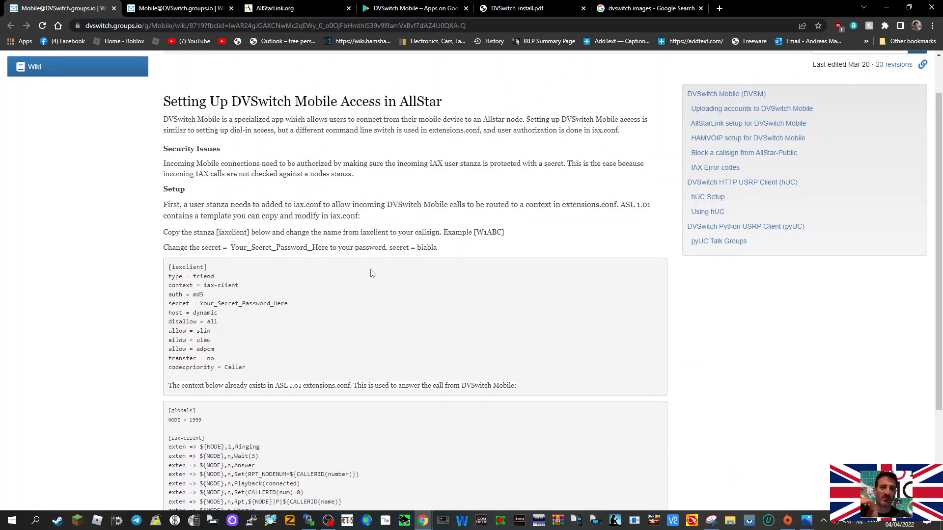
scroll("down", 3)
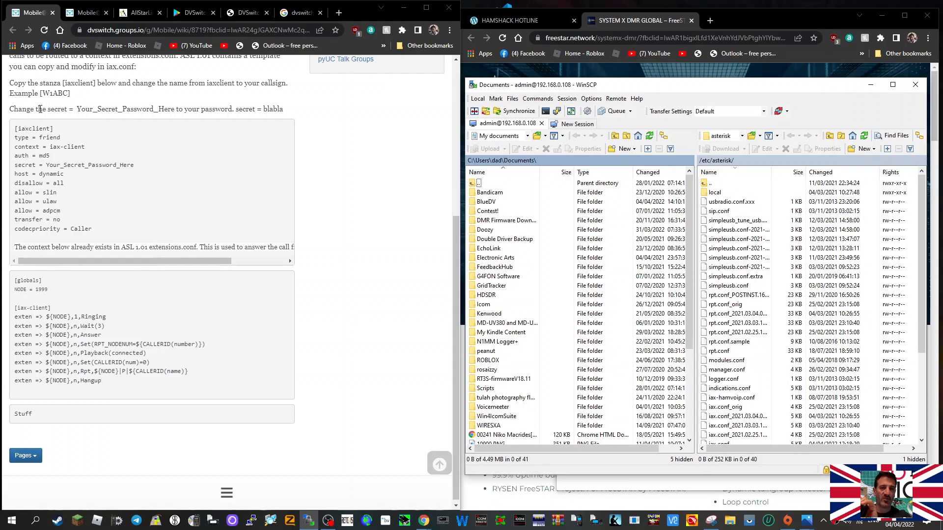
Bring WinSCP up beside the wiki and select iax.conf in the node's /etc/asterisk folder
left_click(730, 342)
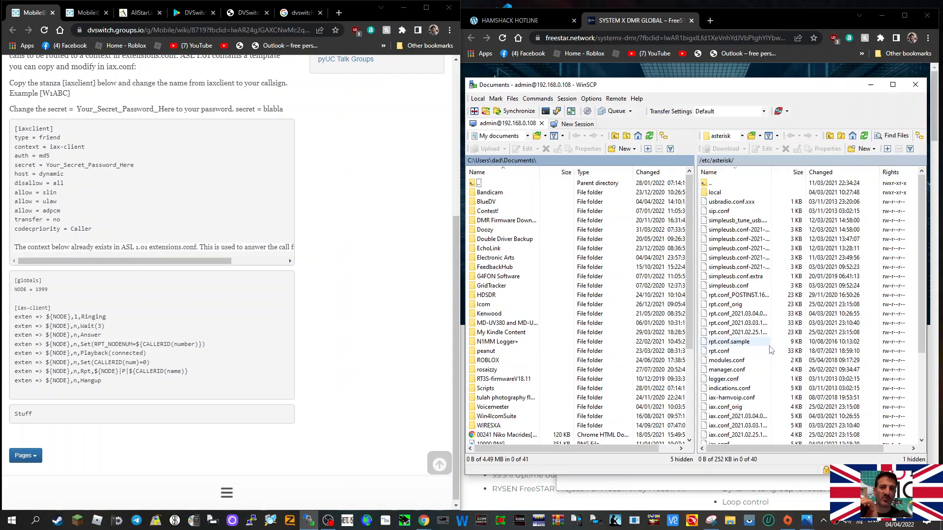
scroll("down", 3)
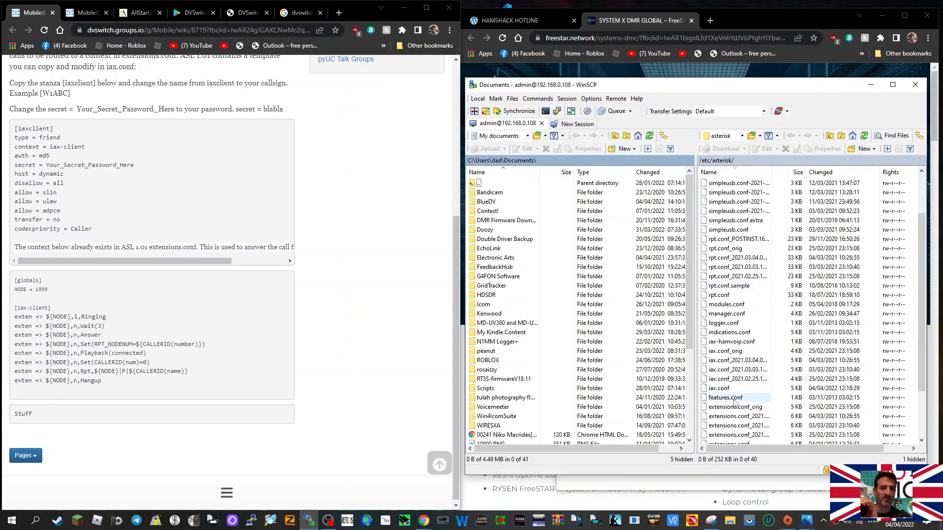
left_click(719, 388)
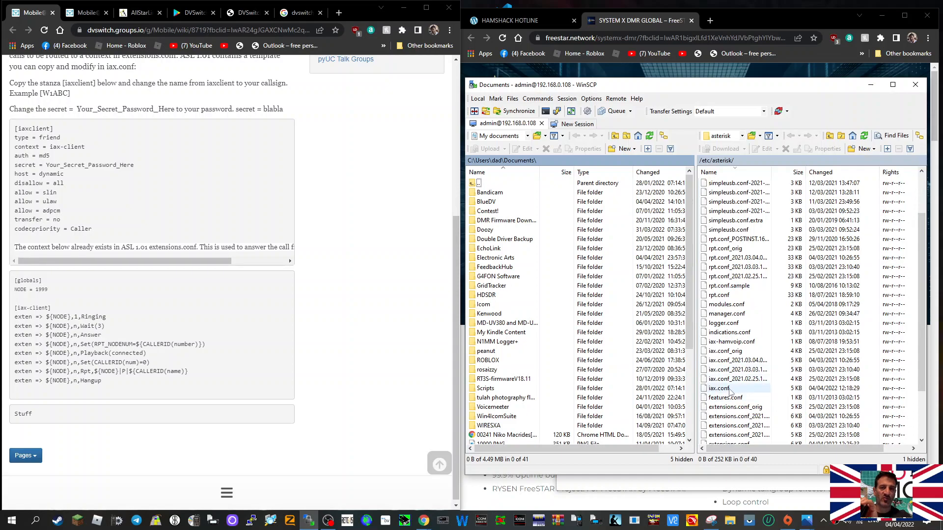
double_click(720, 389)
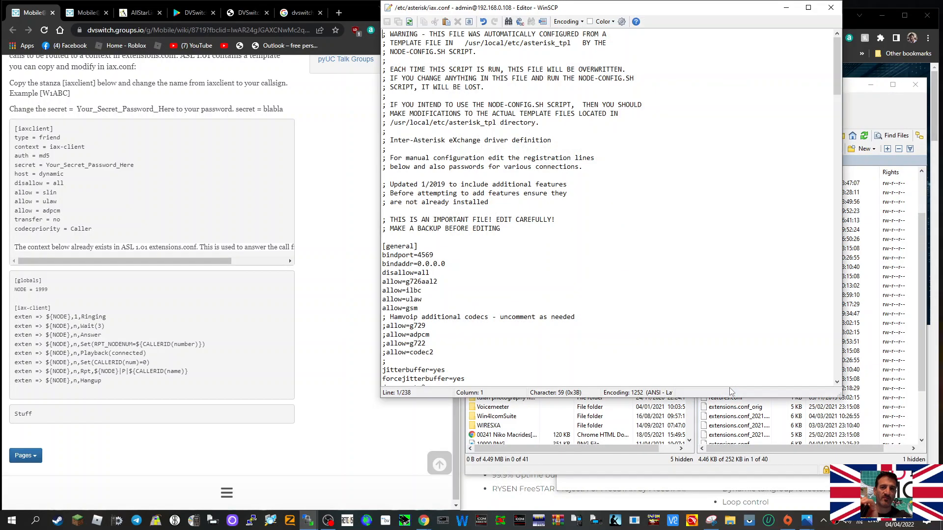
scroll("down", 3)
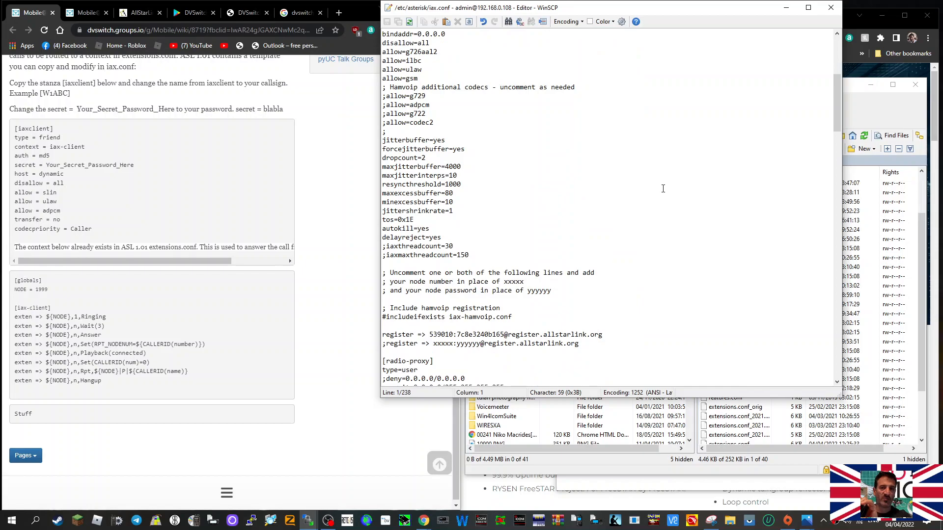
scroll("down", 3)
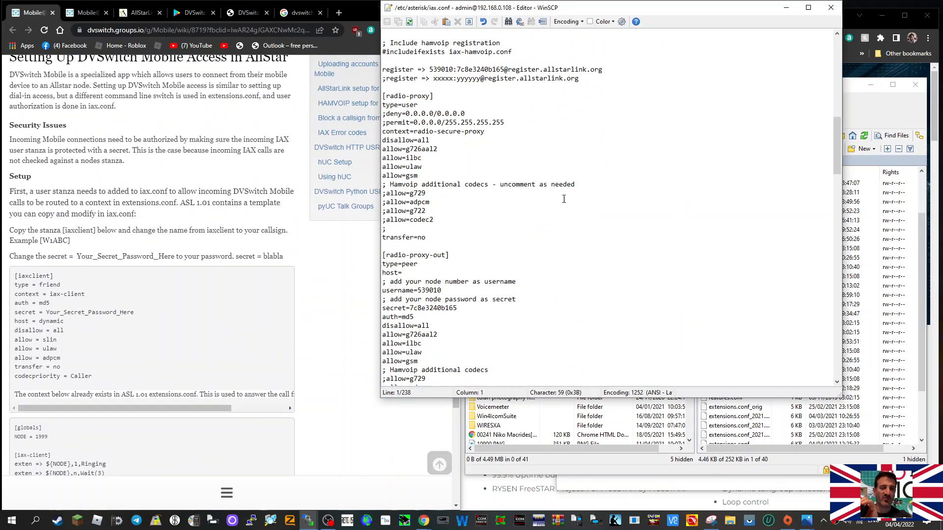
scroll("down", 3)
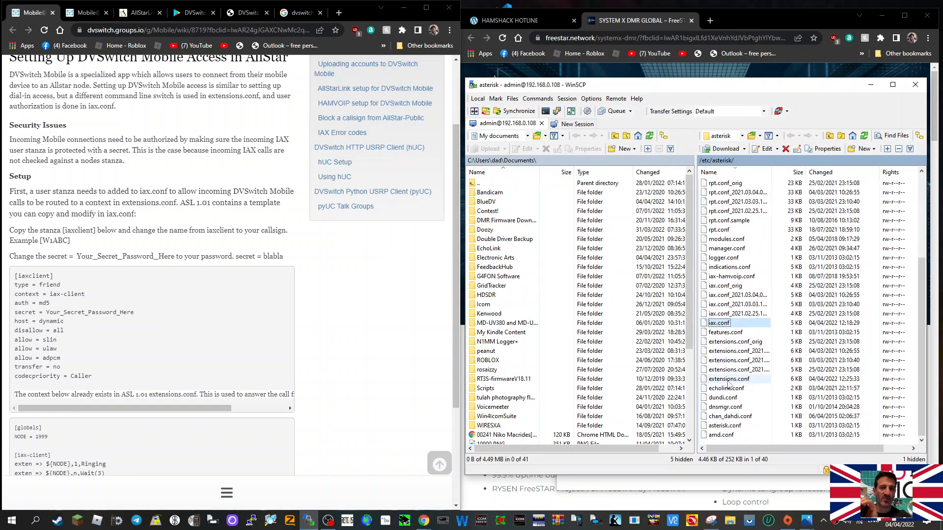
Open extensions.conf from the node's /etc/asterisk folder in WinSCP
double_click(729, 379)
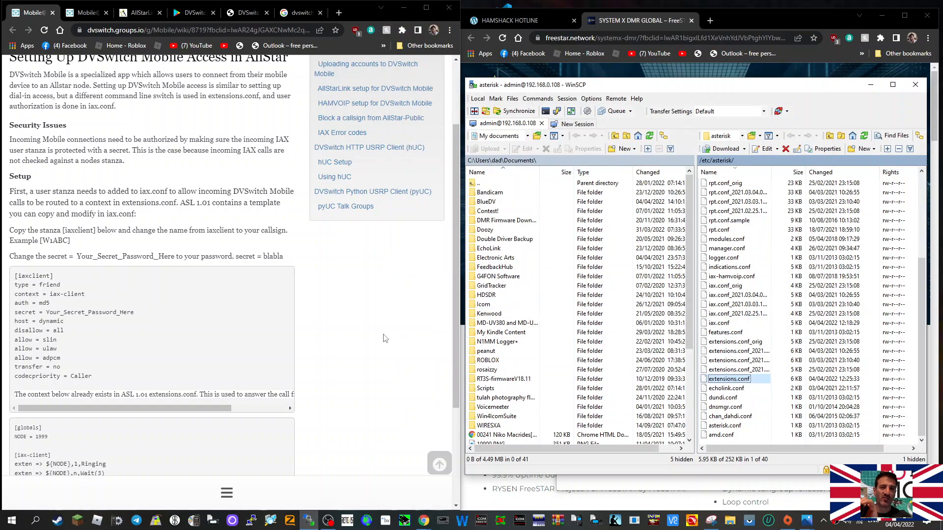
mouse_move(625, 233)
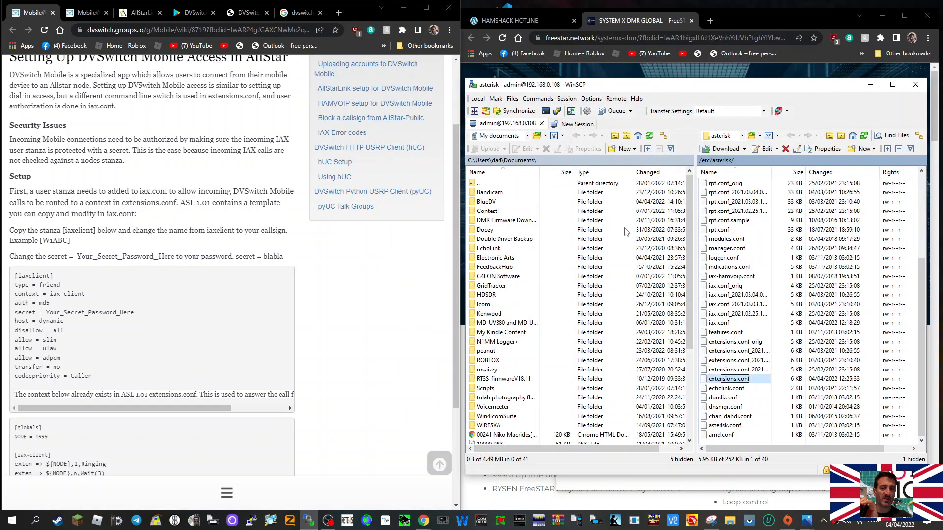
mouse_move(615, 230)
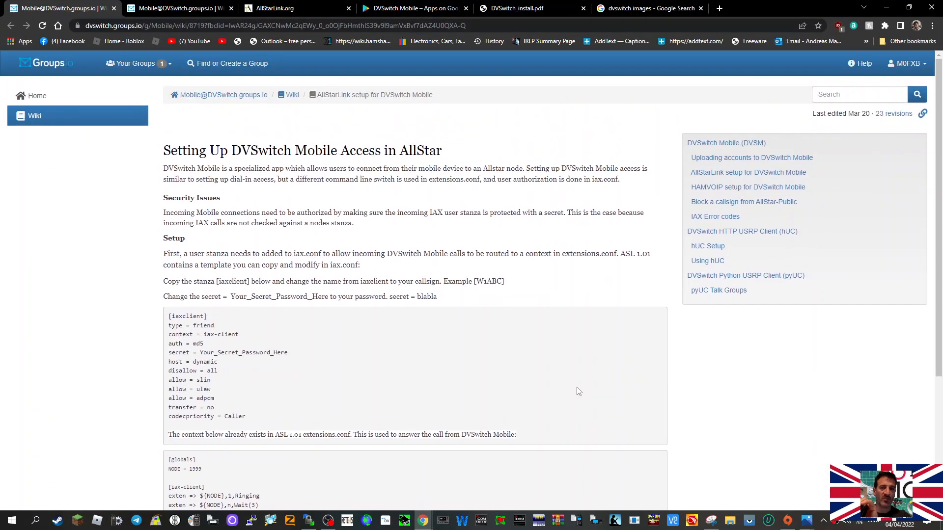
mouse_move(533, 349)
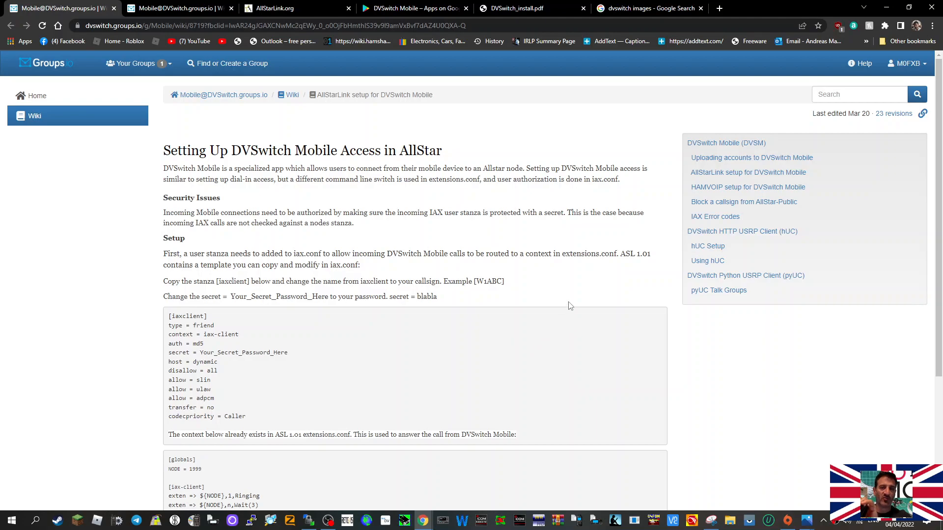
scroll("down", 3)
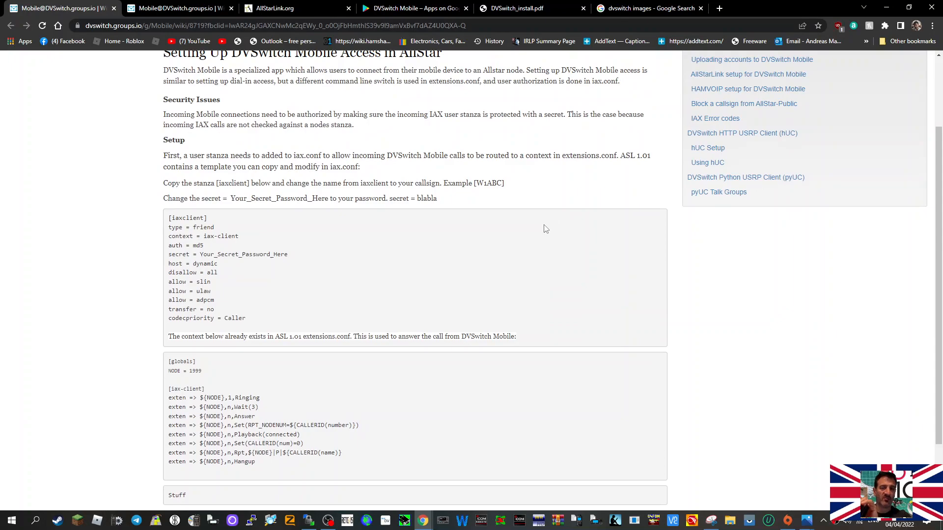
scroll("down", 3)
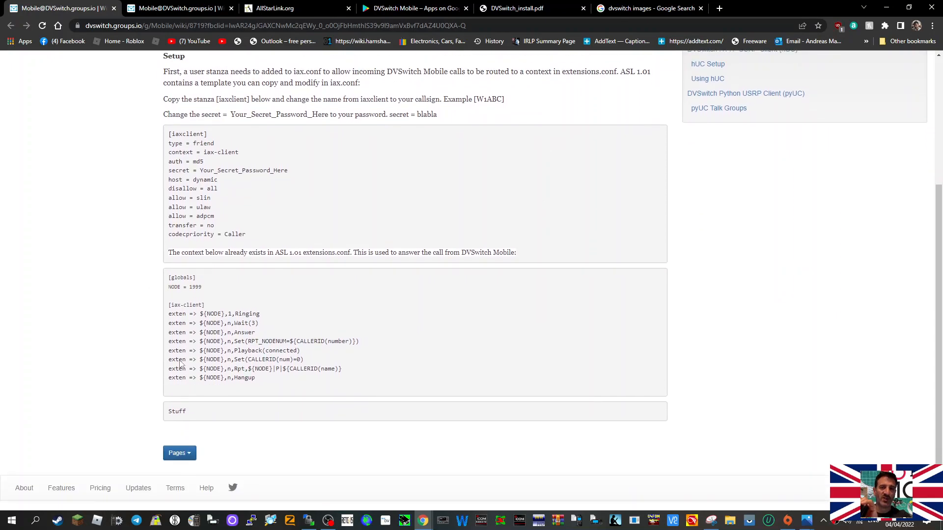
mouse_move(224, 125)
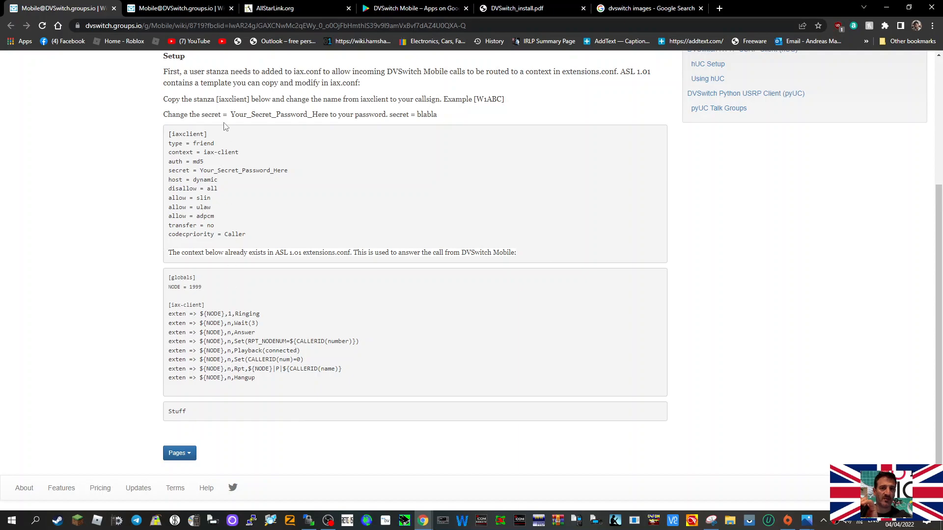
mouse_move(524, 374)
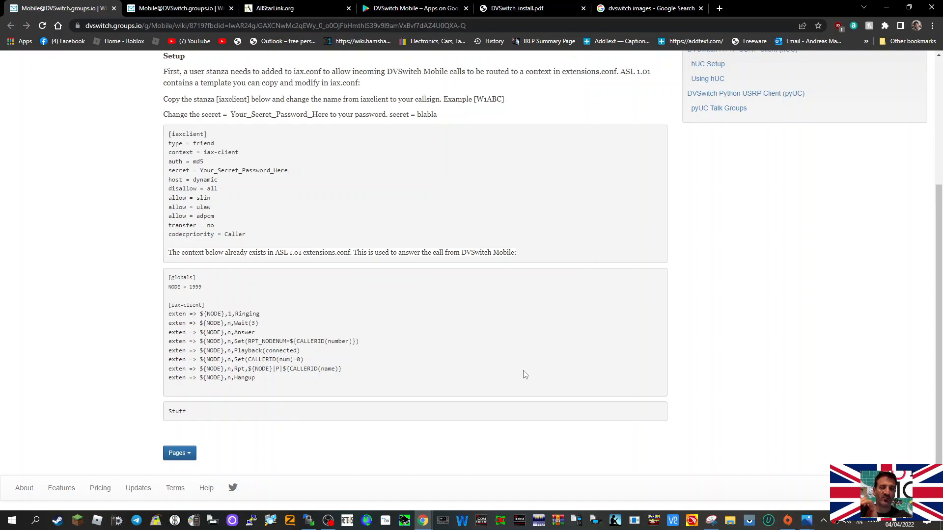